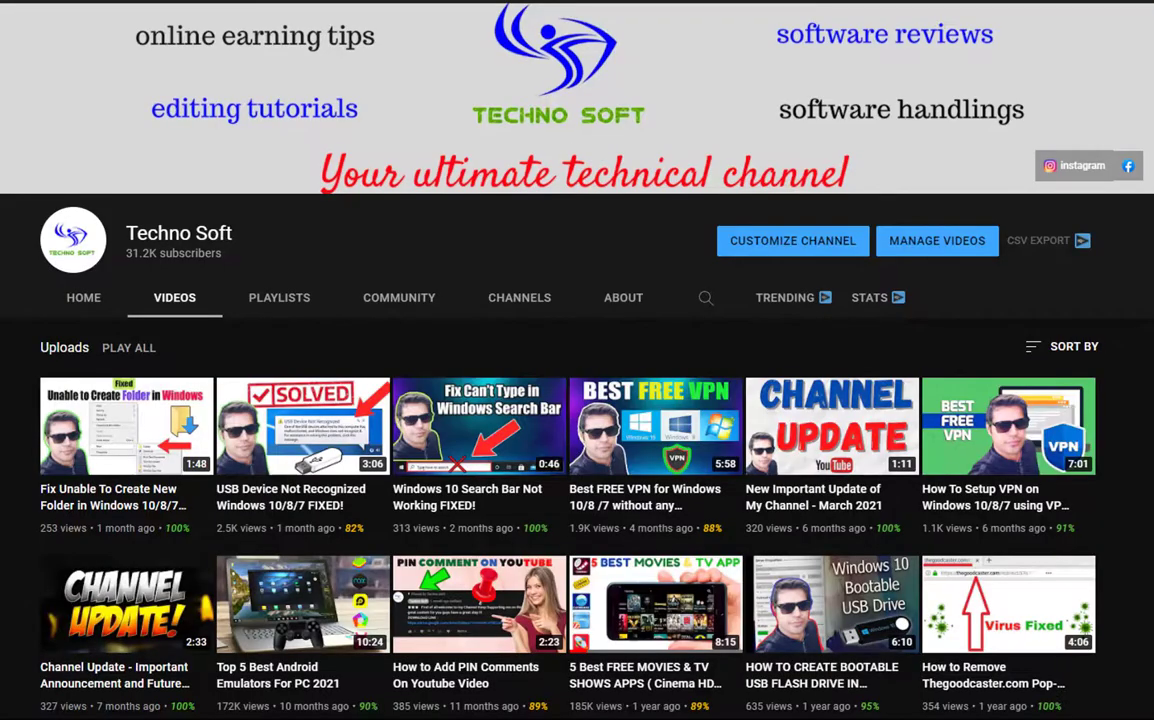
- Scroll down to Disk 1 and open its context menu offering Convert to GPT
scroll("down", 3)
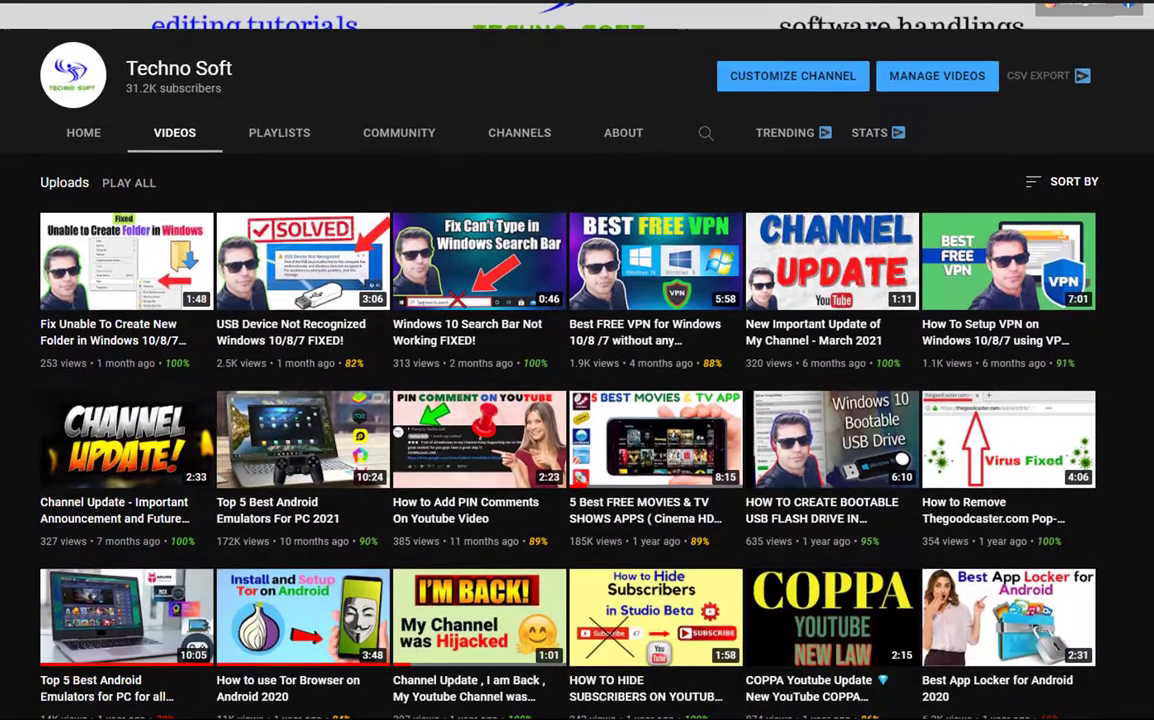
scroll("down", 3)
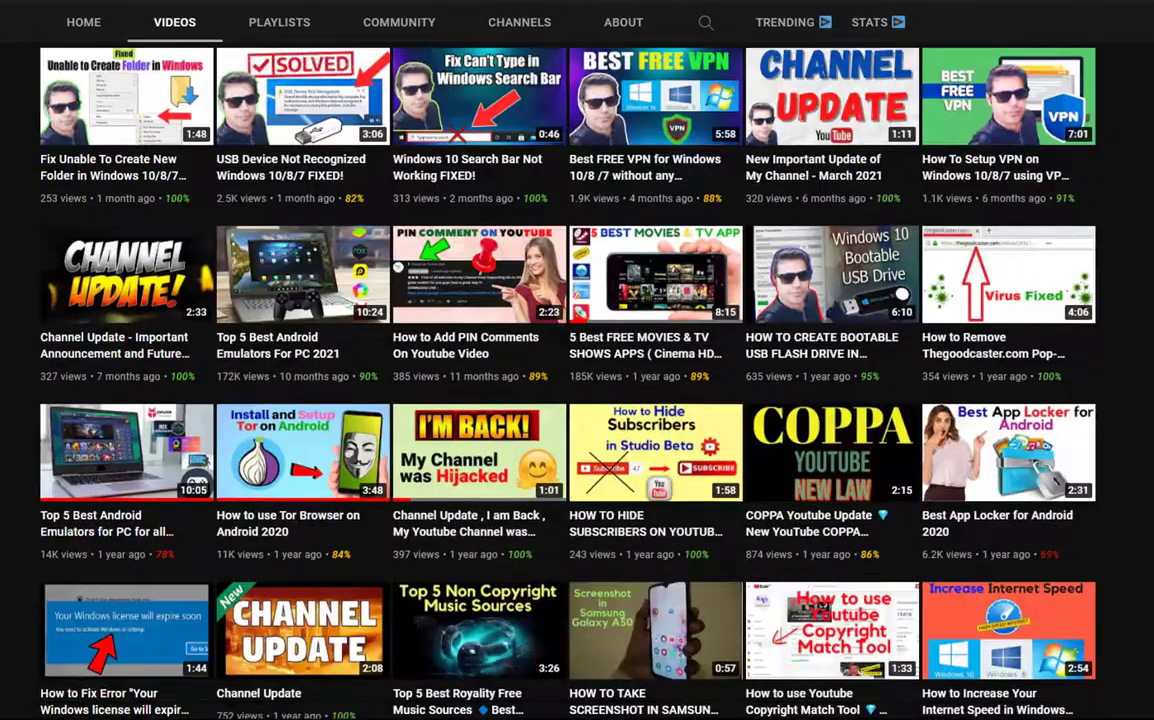
scroll("down", 3)
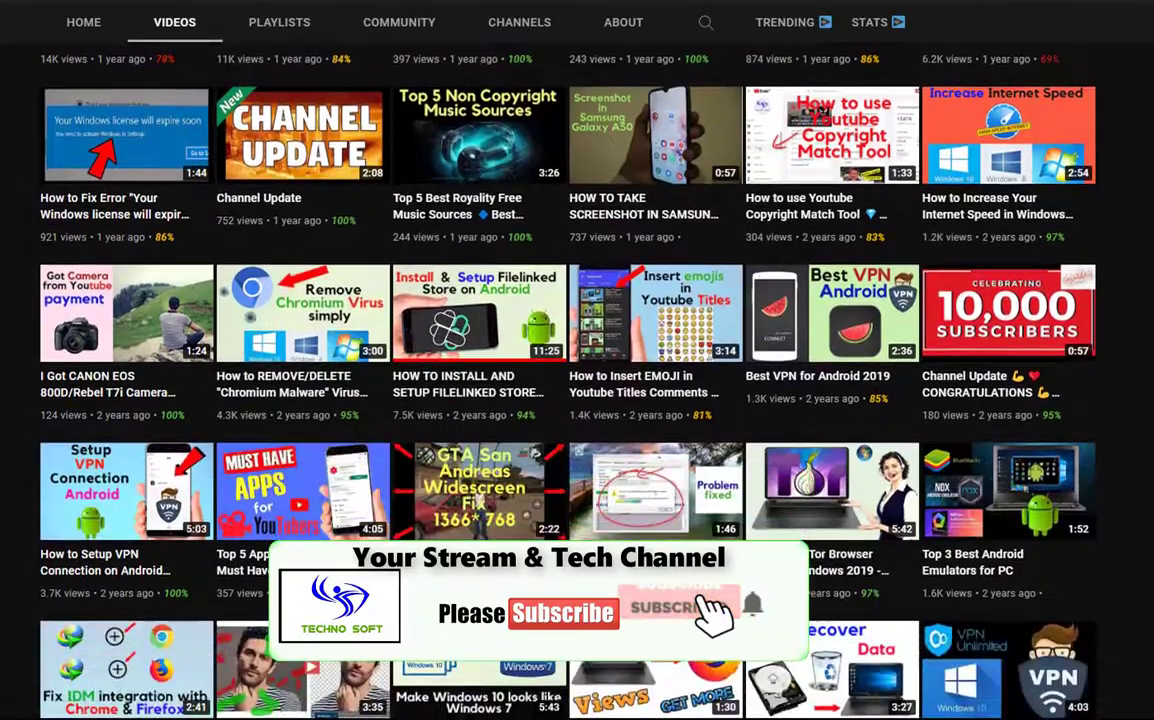
scroll("down", 3)
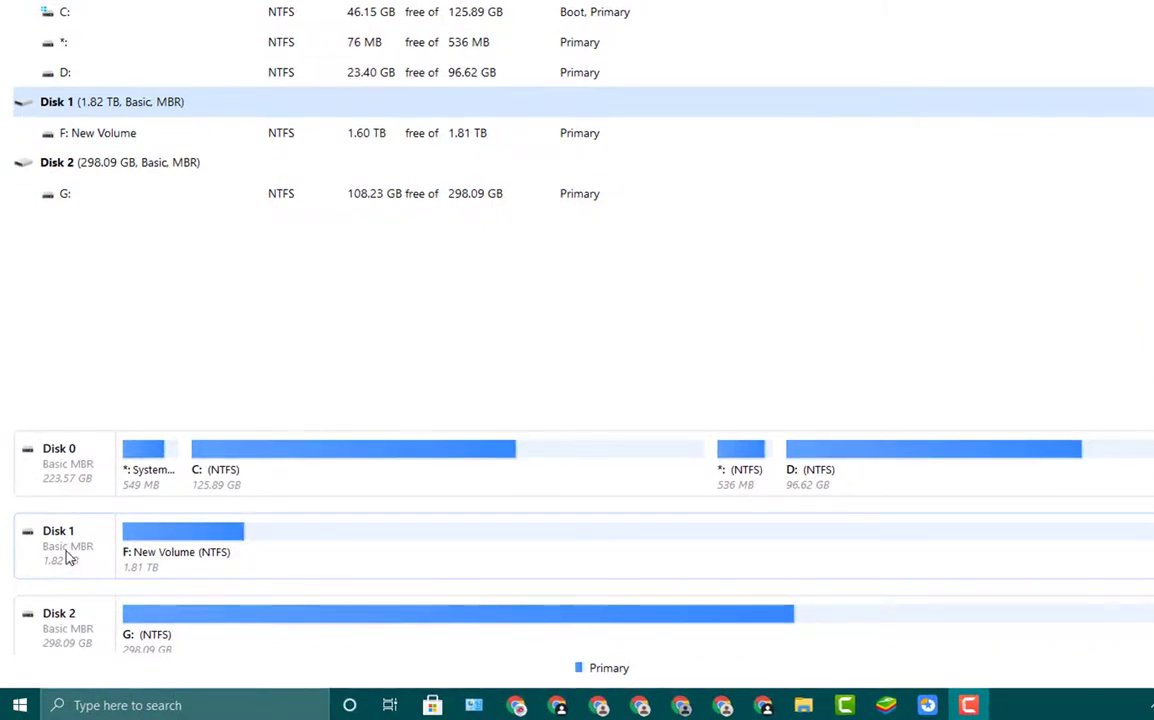
right_click(65, 545)
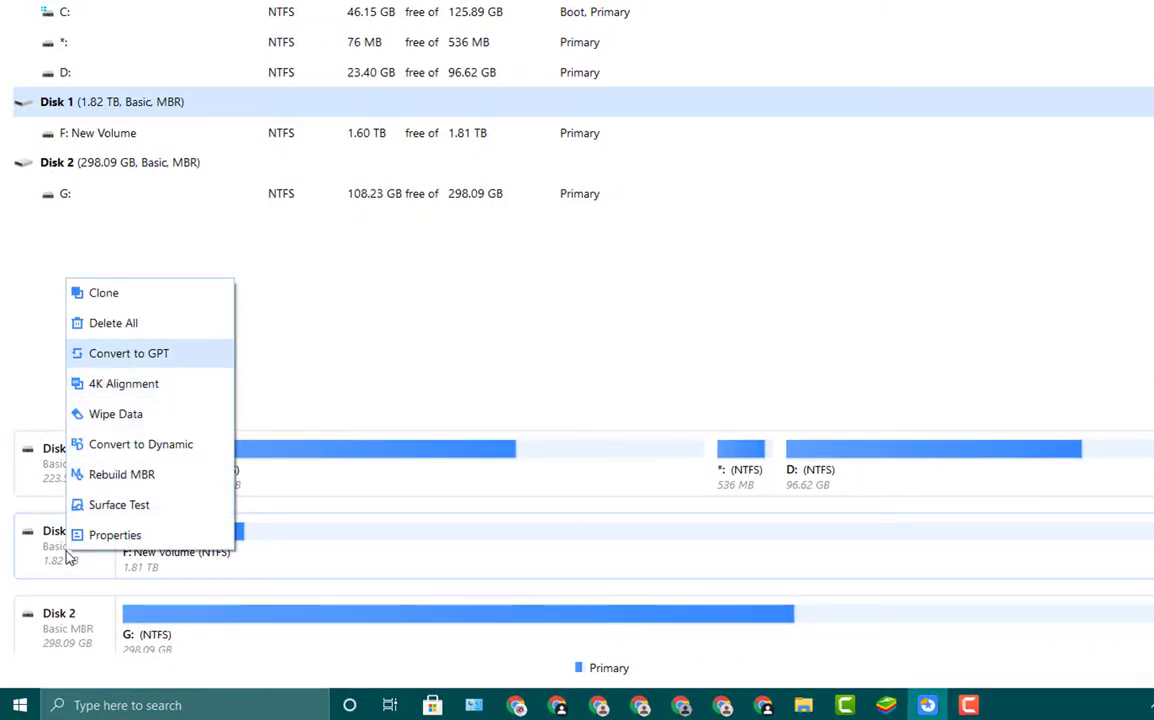
mouse_move(70, 558)
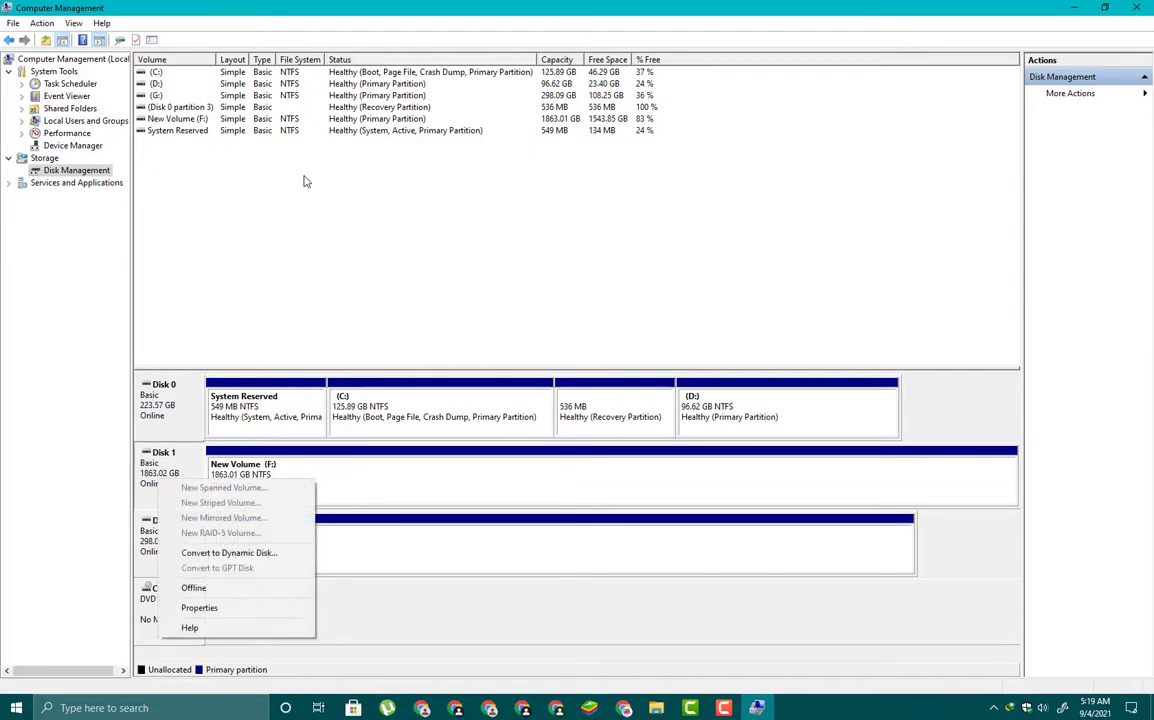
- Confirm Disk 1's partition style is MBR in Properties, then close Disk 2's properties
left_click(193, 587)
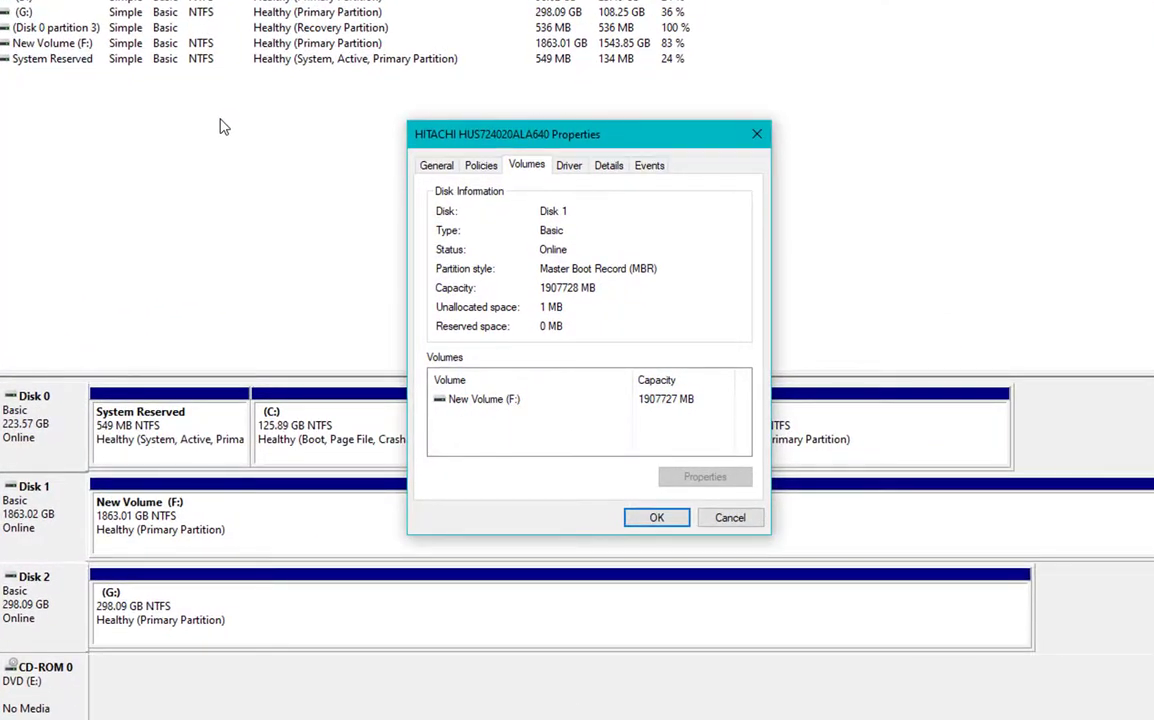
mouse_move(757, 133)
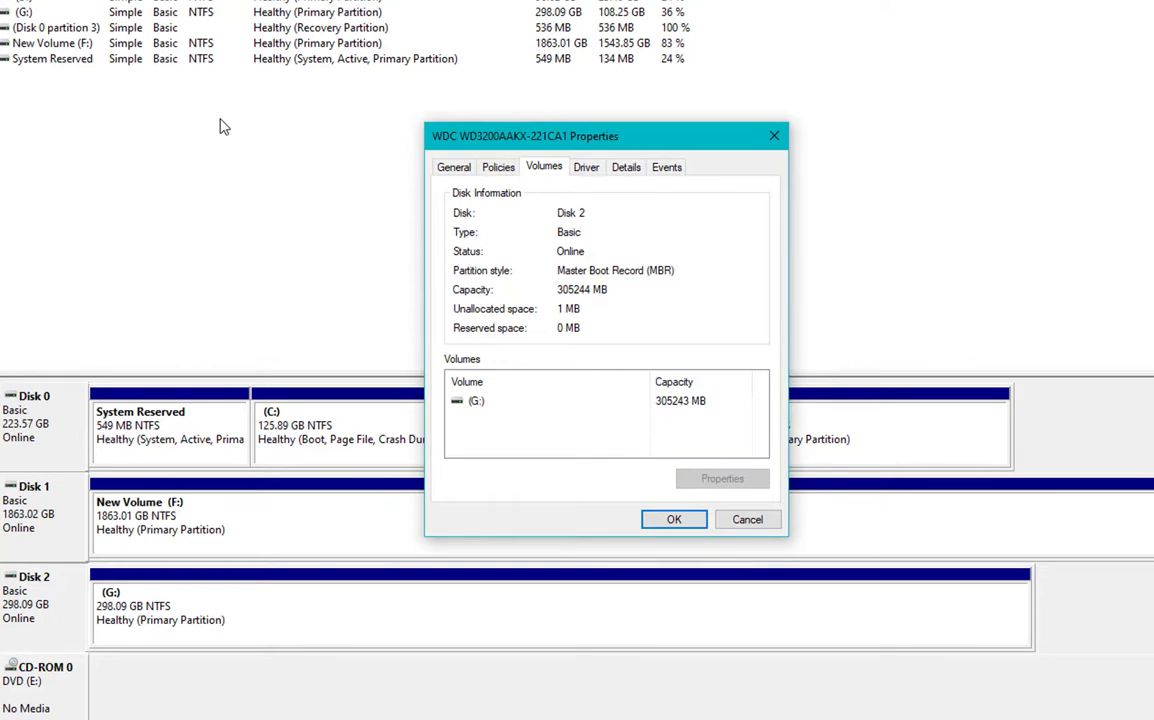
left_click(673, 519)
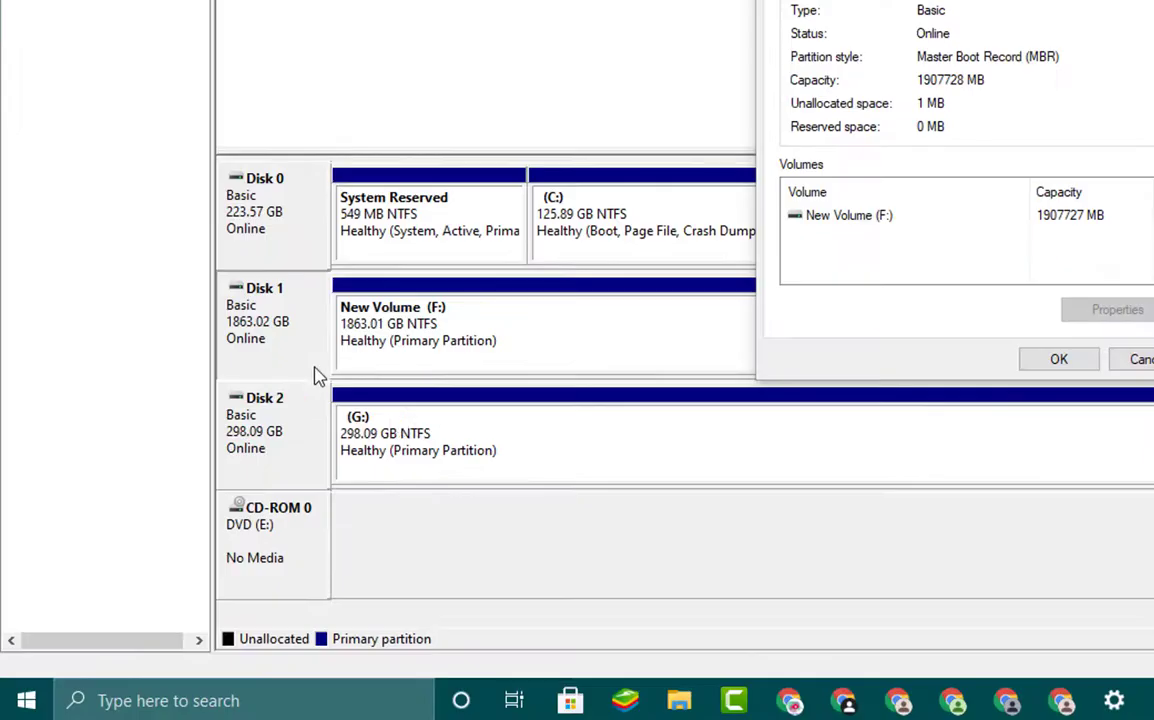
mouse_move(273, 343)
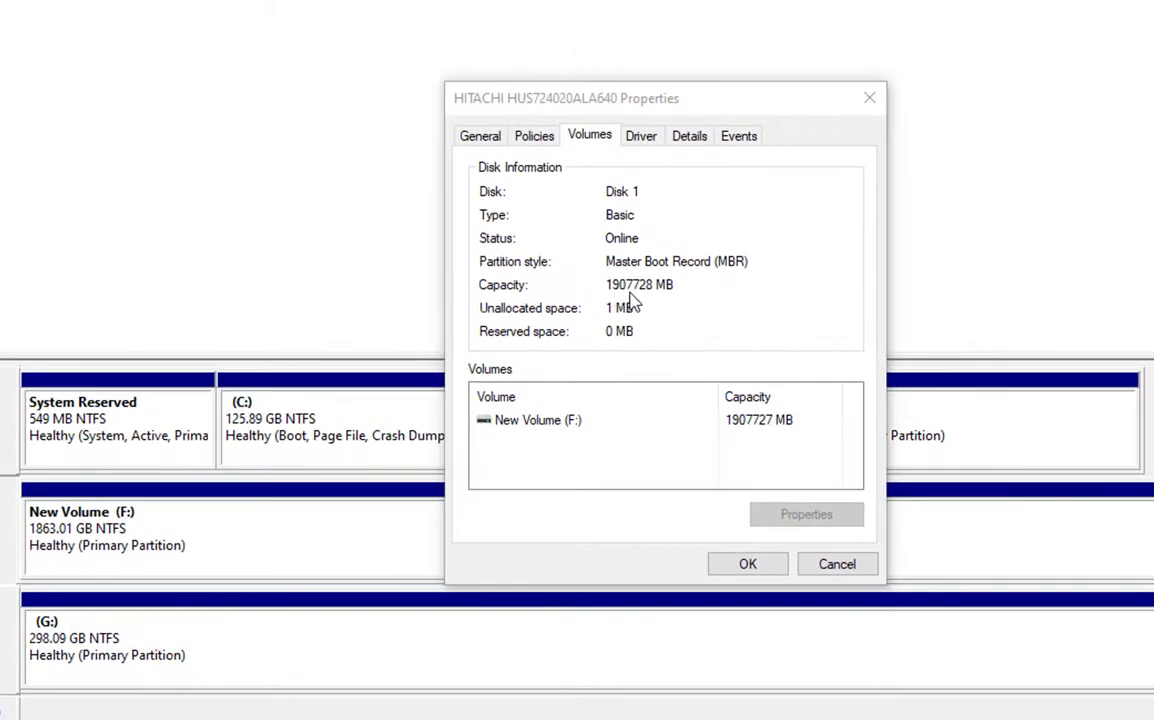
mouse_move(671, 305)
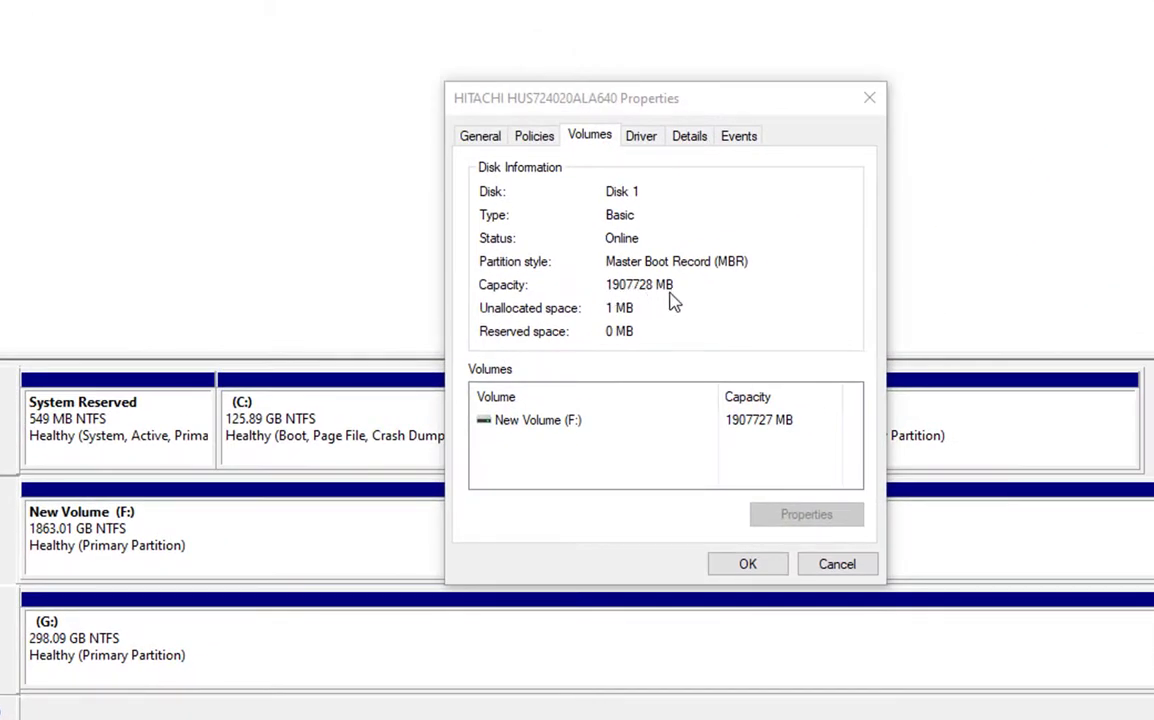
mouse_move(650, 303)
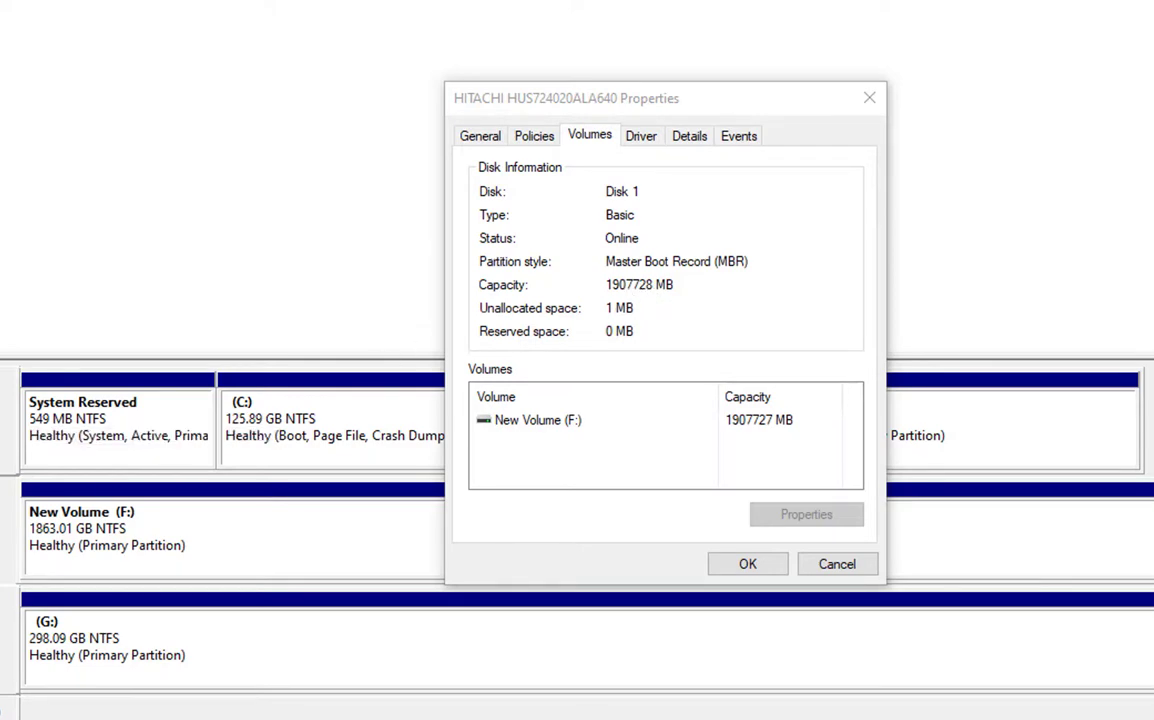
mouse_move(650, 305)
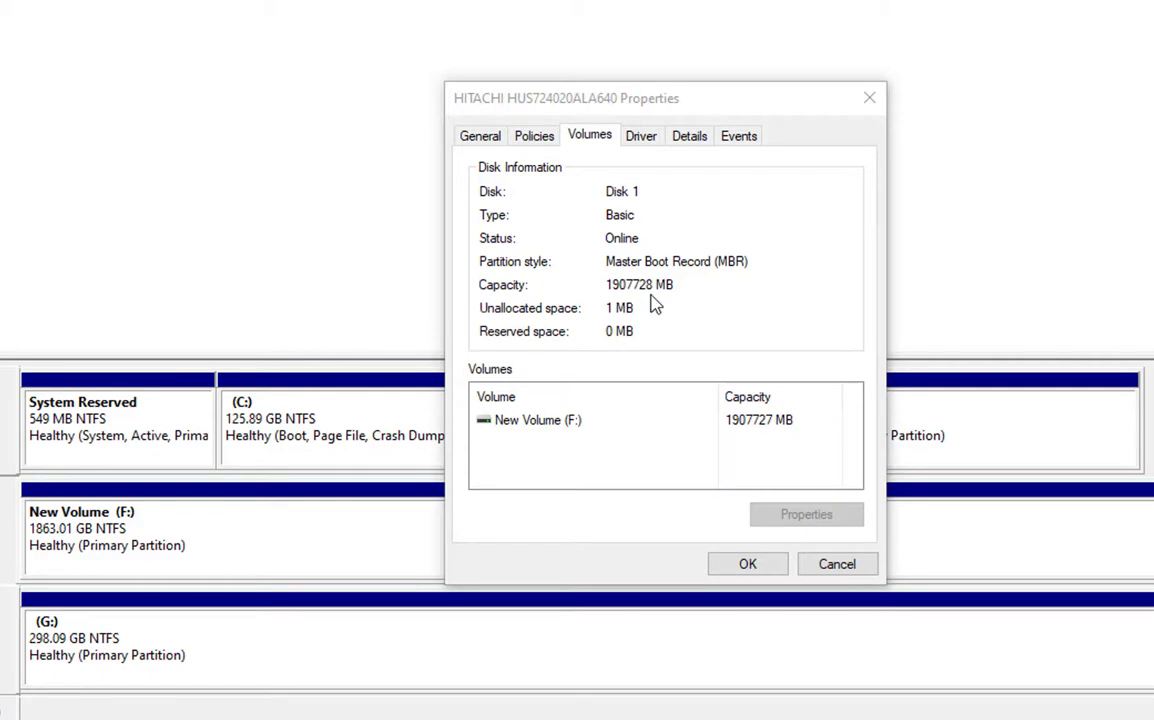
mouse_move(687, 299)
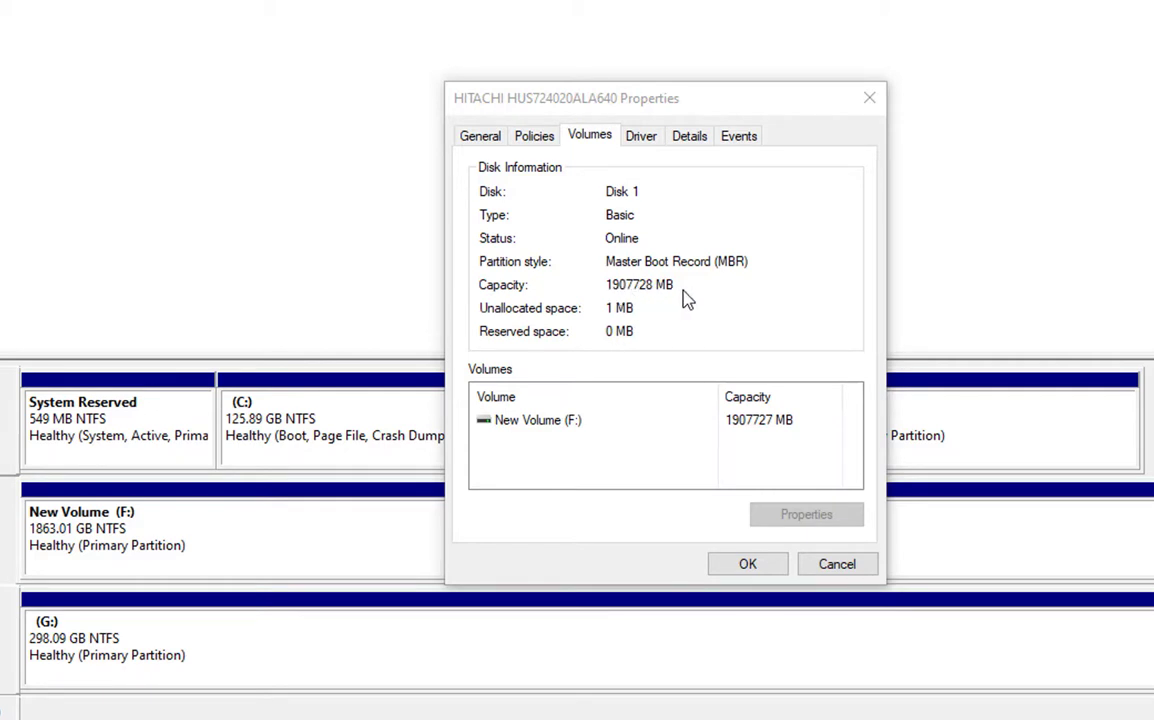
mouse_move(650, 300)
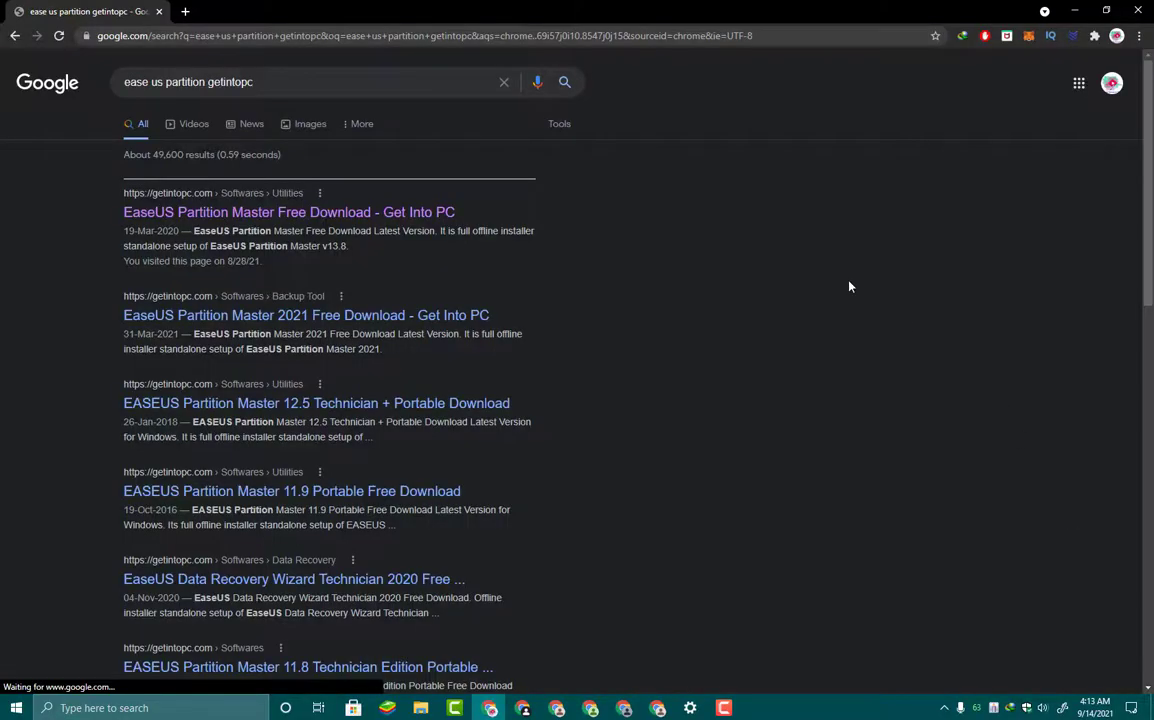
mouse_move(177, 217)
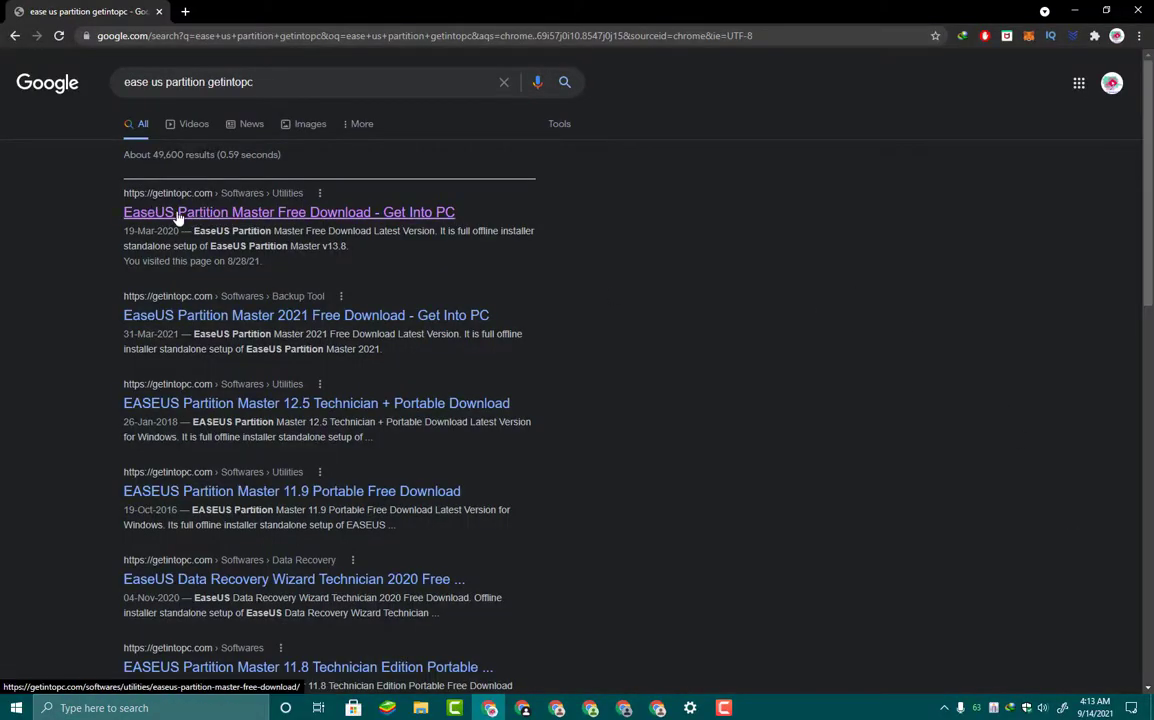
mouse_move(275, 215)
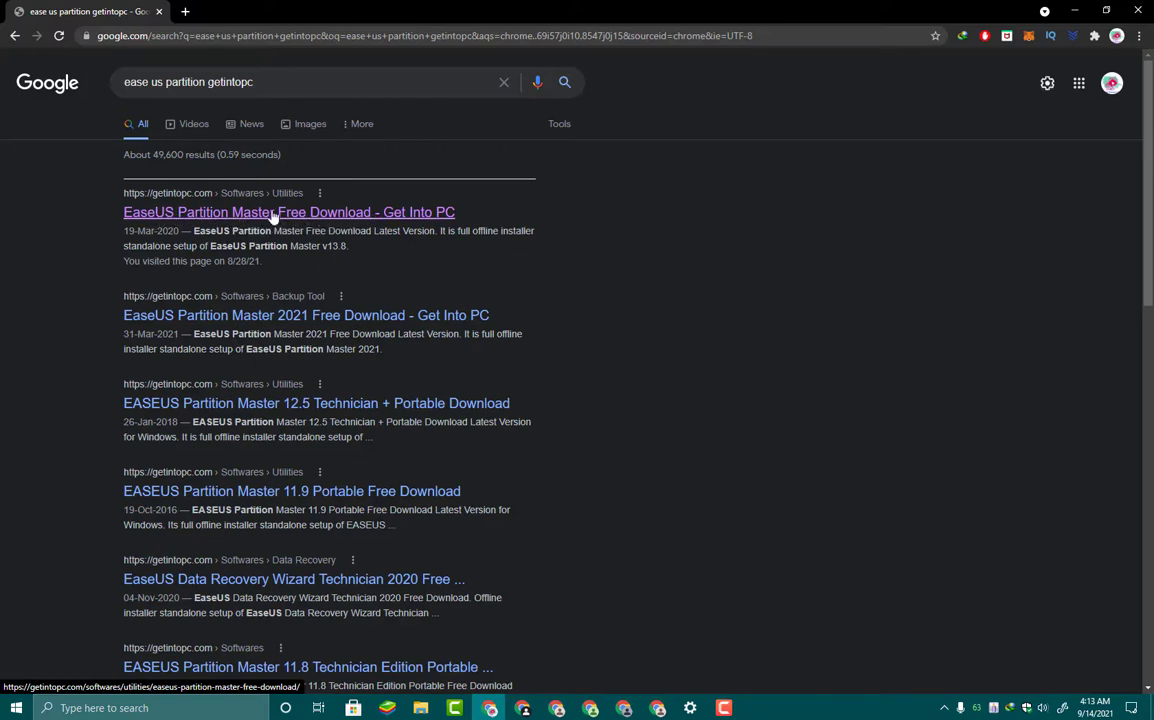
- Open the 'EaseUS Partition Master Free Download - Get Into PC' result and scroll through its details
left_click(288, 212)
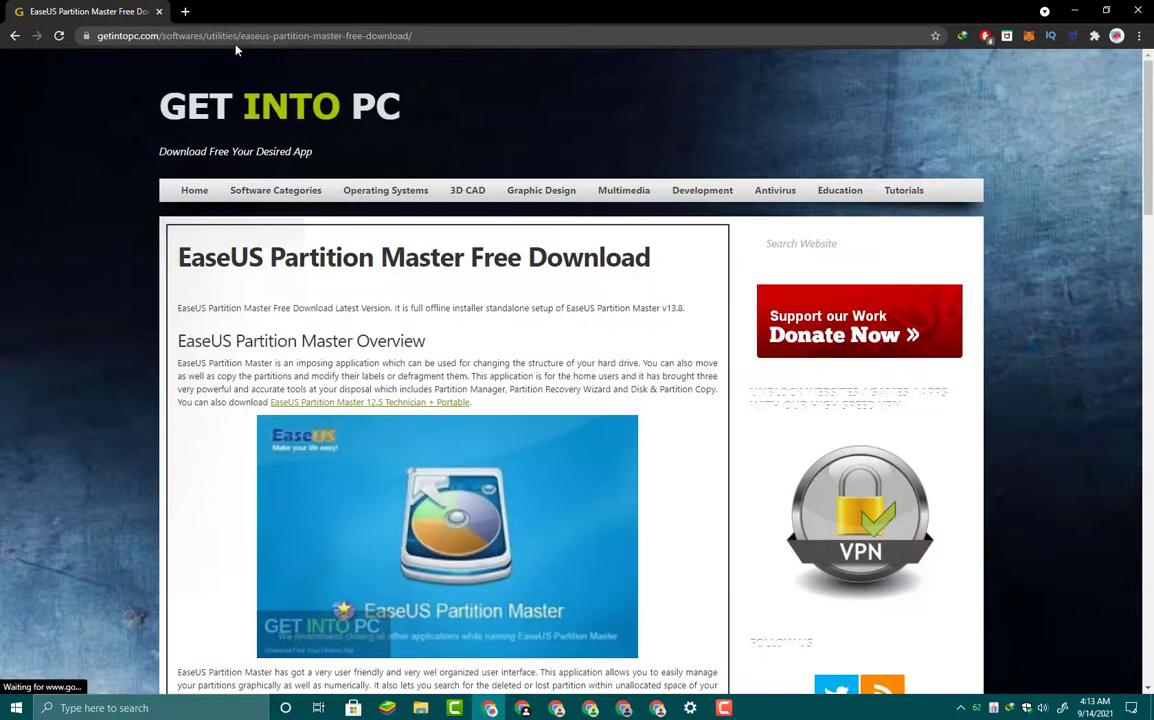
scroll("down", 3)
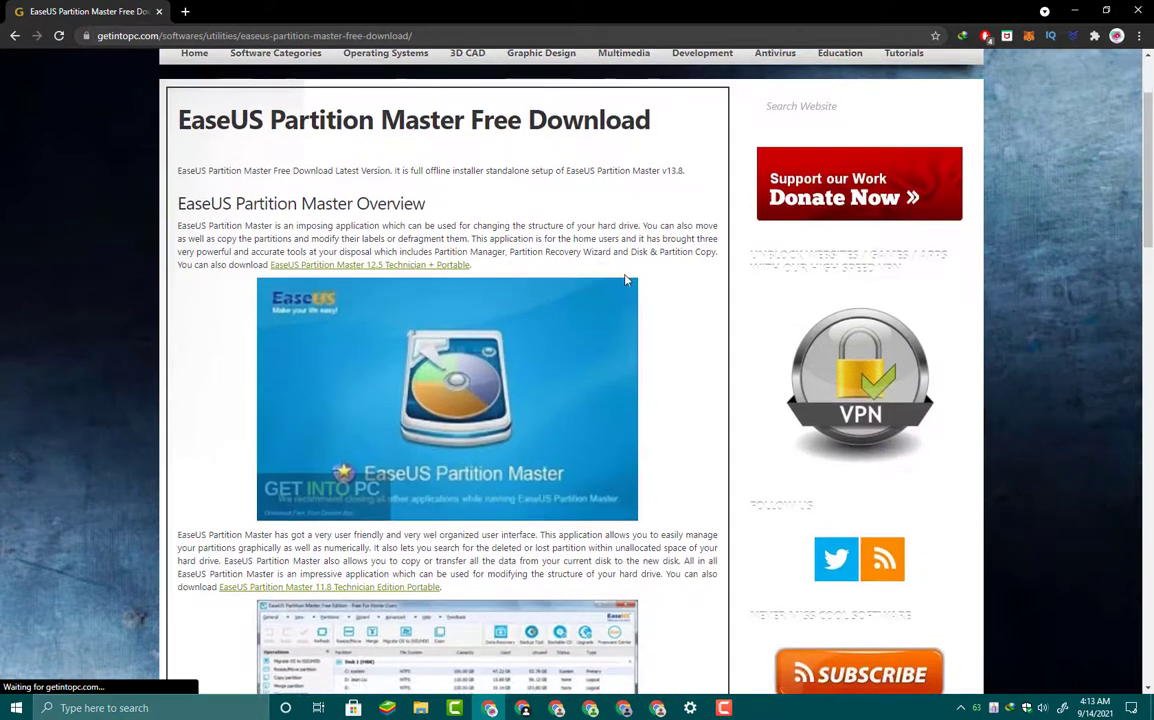
scroll("down", 3)
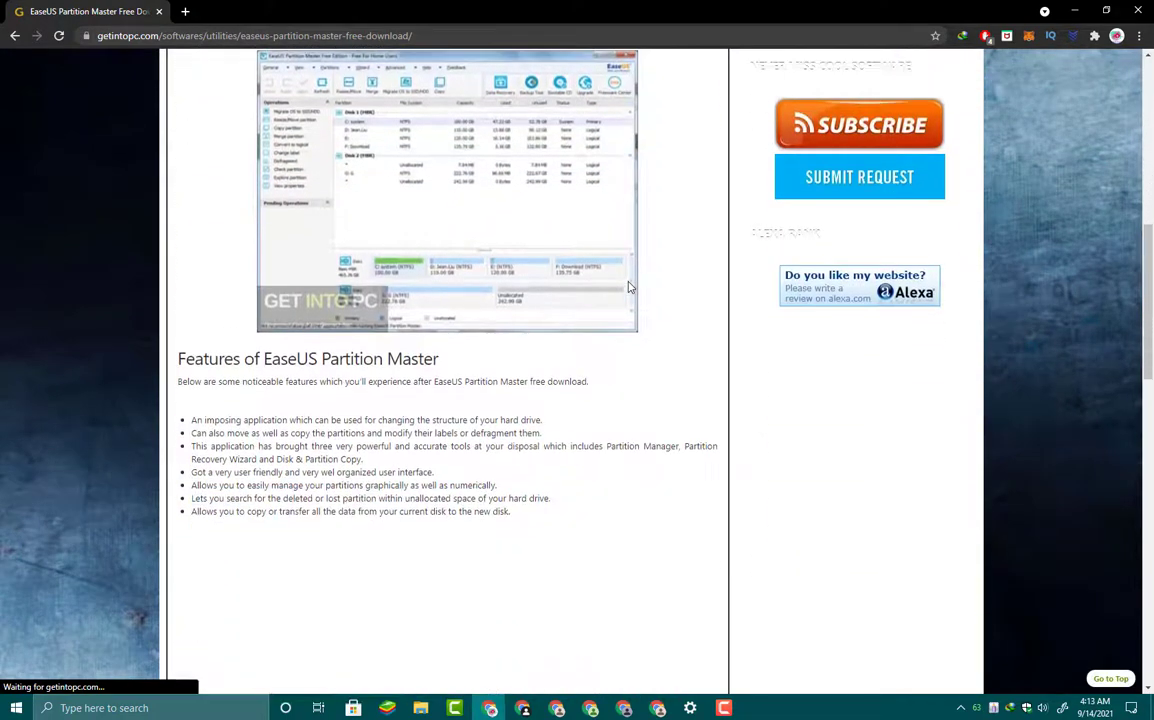
scroll("down", 3)
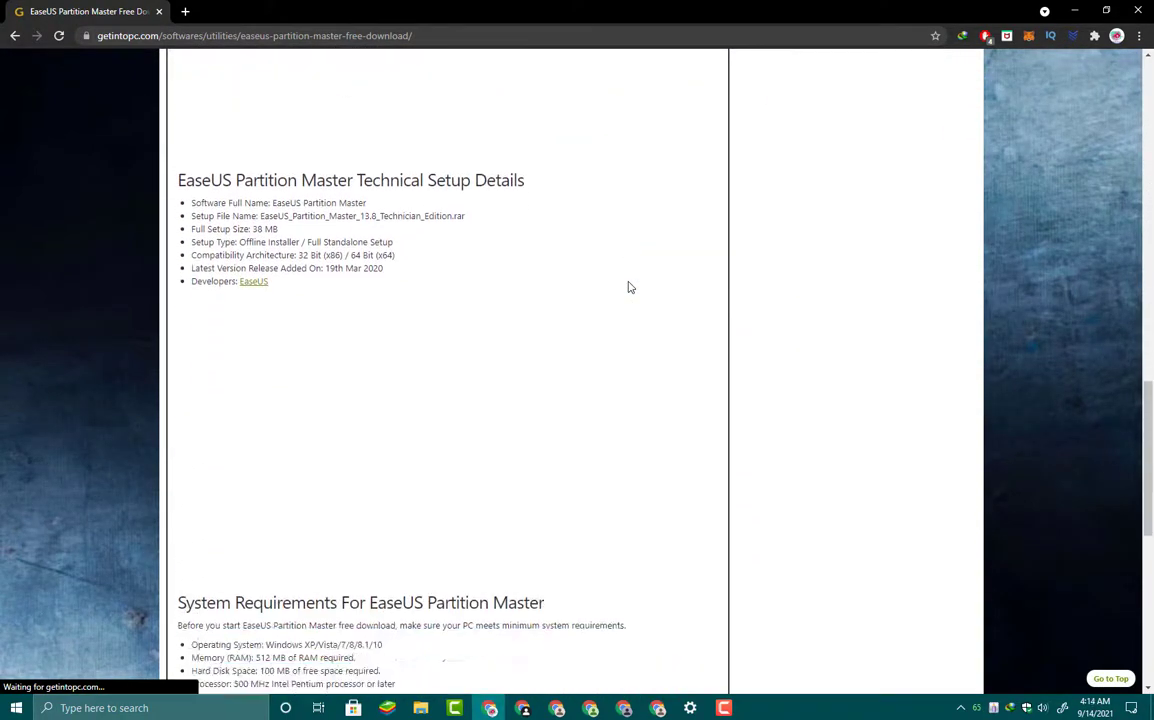
scroll("down", 3)
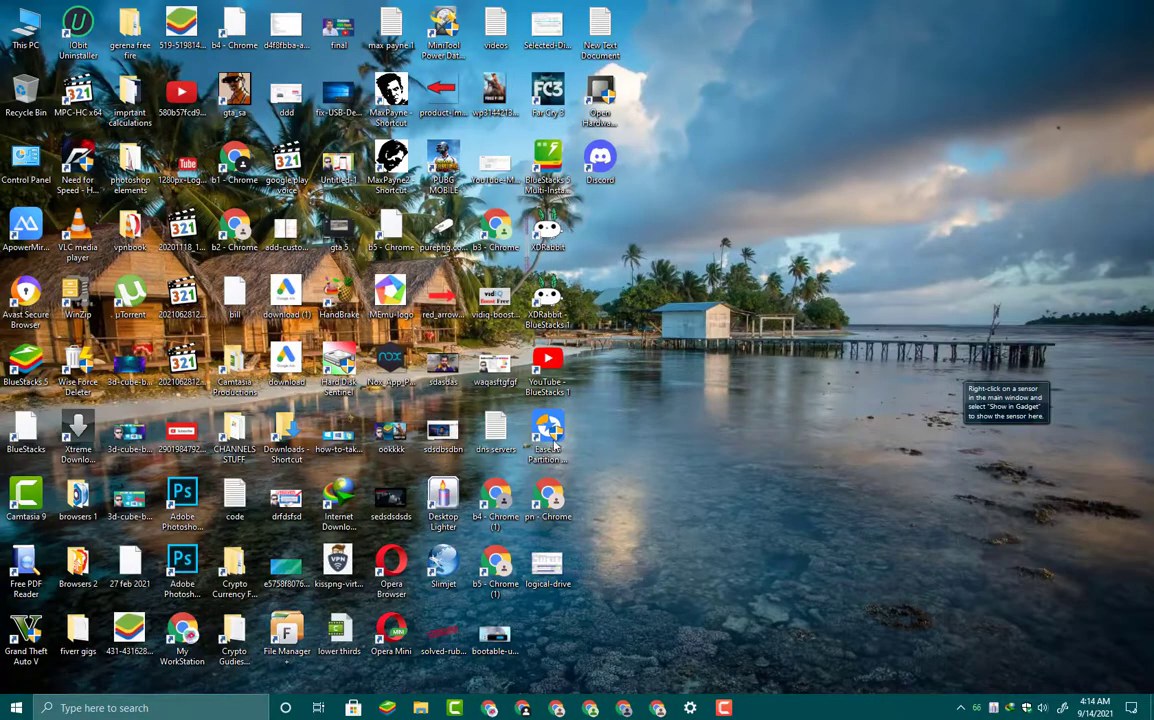
- Launch EaseUS Partition Master from its desktop shortcut
double_click(547, 430)
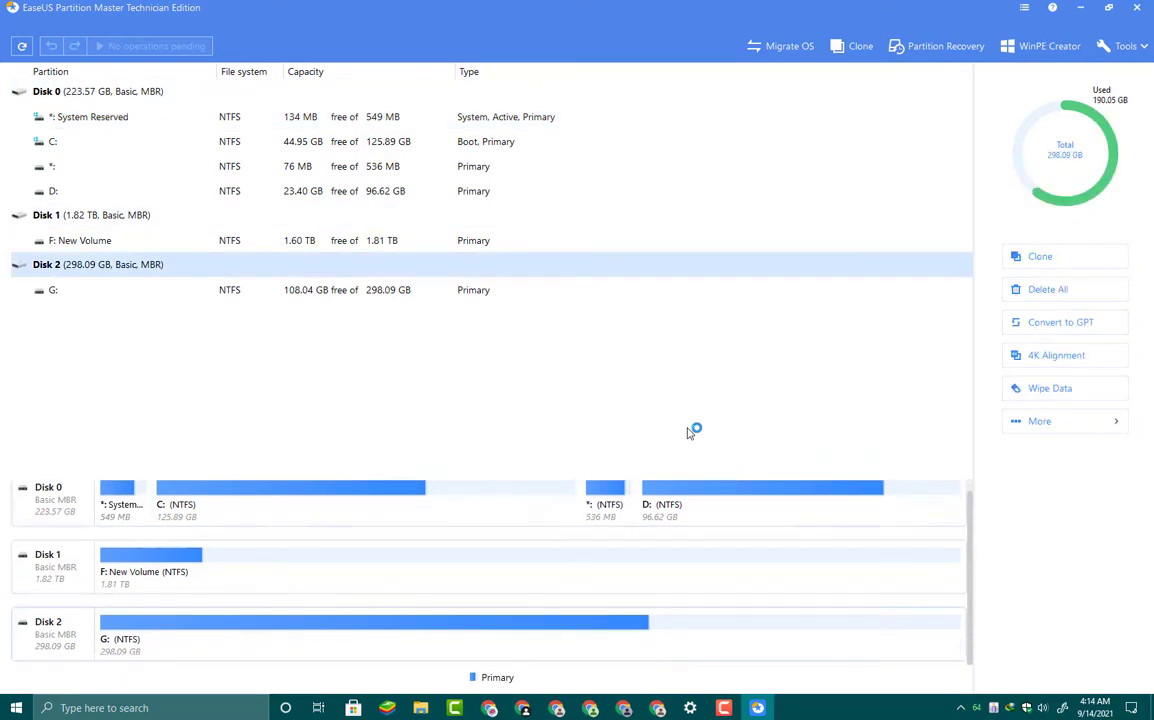
left_click(98, 91)
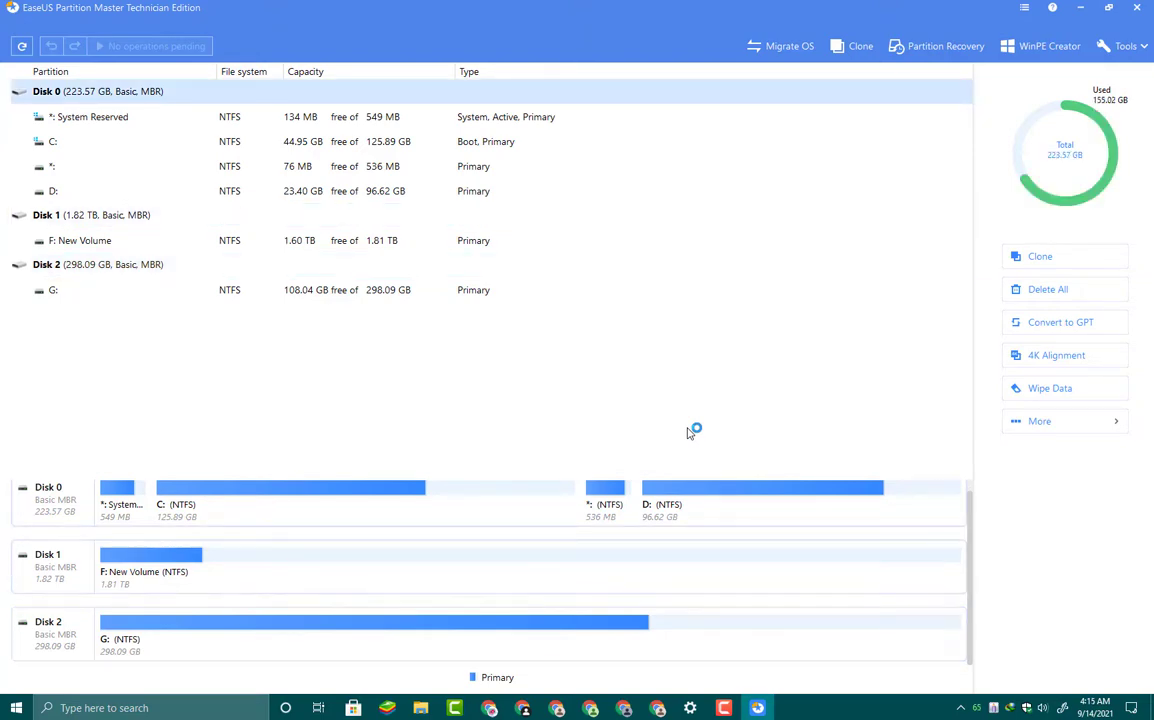
mouse_move(48, 565)
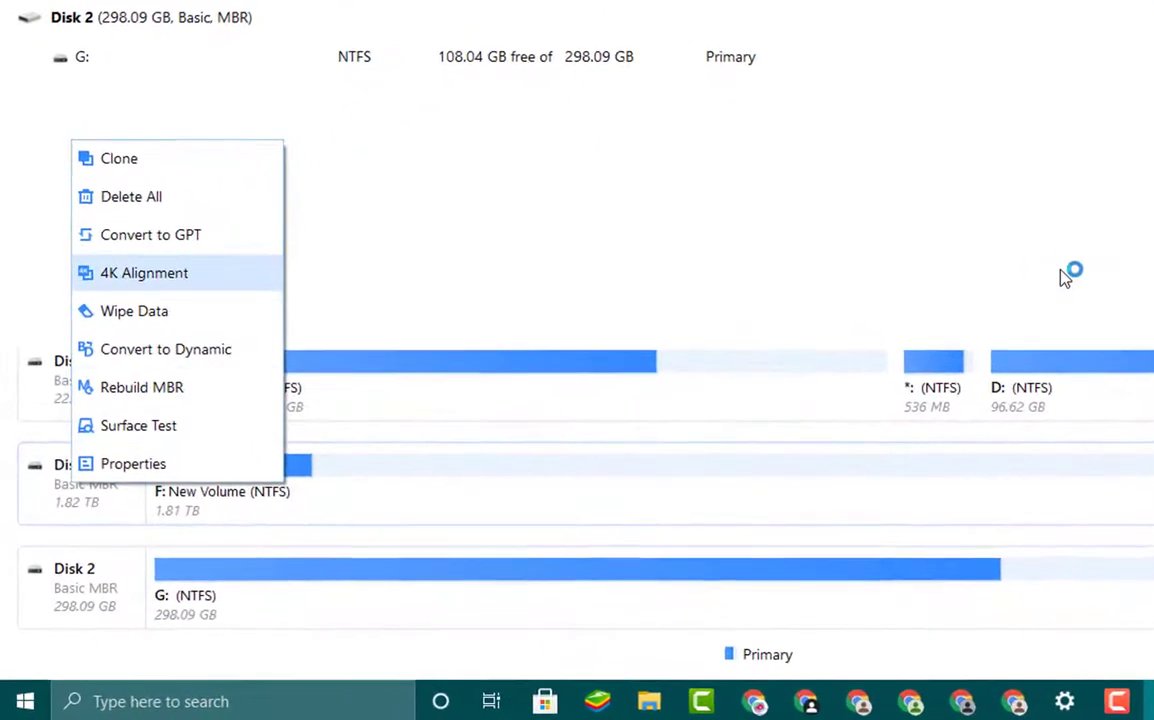
mouse_move(151, 234)
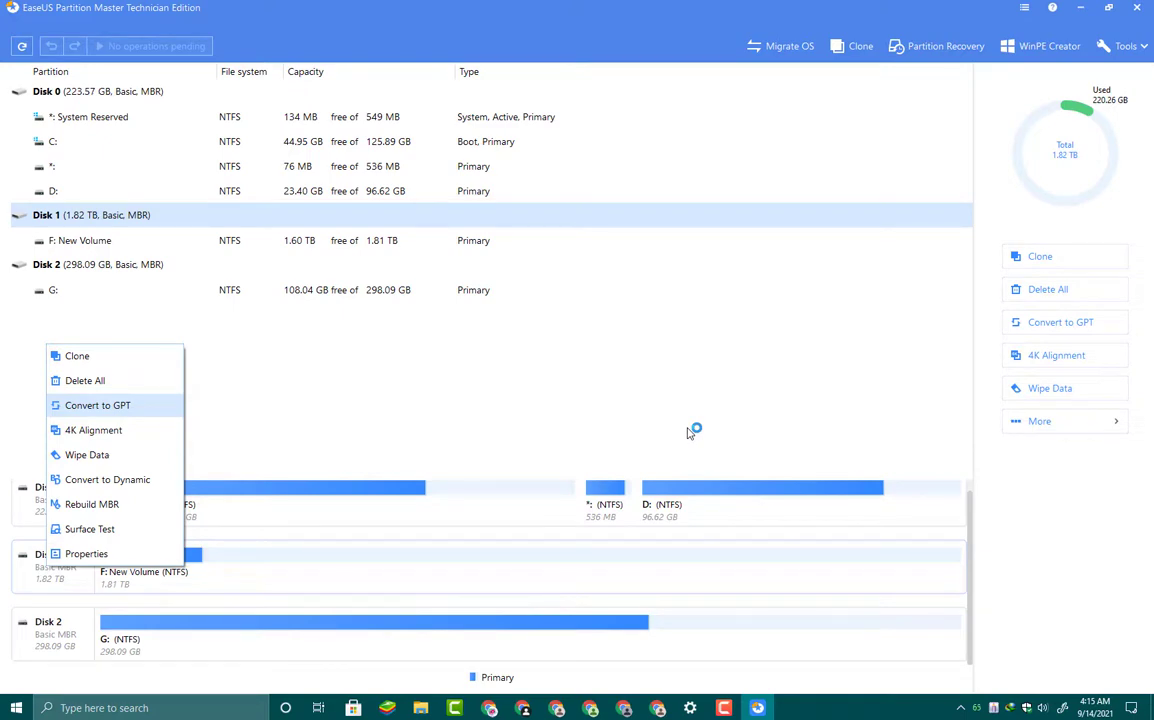
left_click(690, 430)
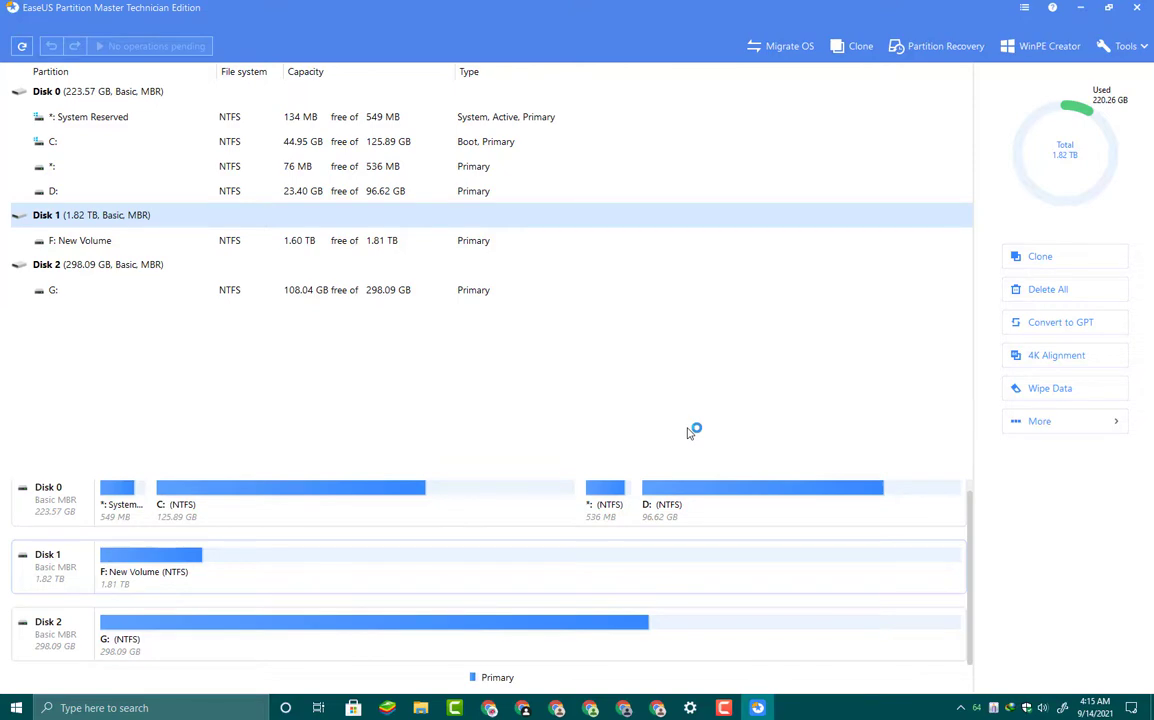